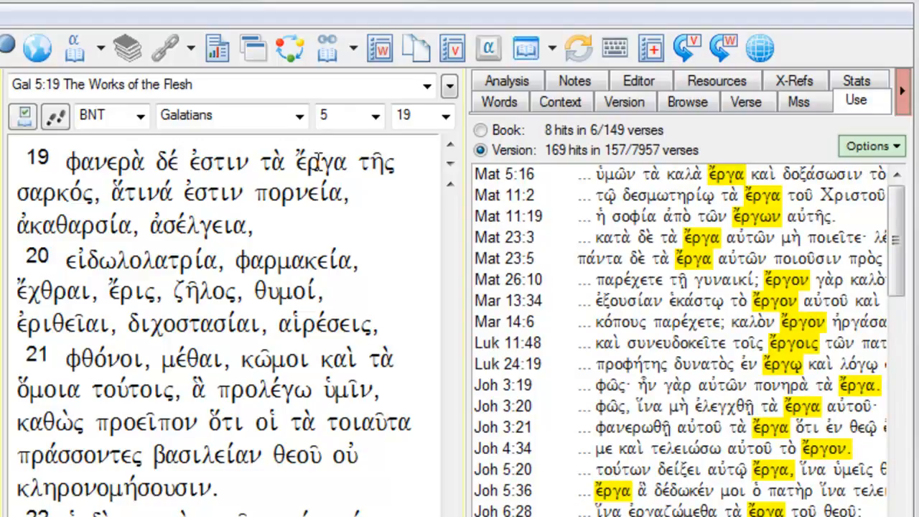
Step: Show New Testament uses of ἀκαθαρσία, ἀσέλγεια, εἰδωλολατρία and finally φθόνοι (9 verses)
{"action": "left_click", "coordinate": [72, 224]}
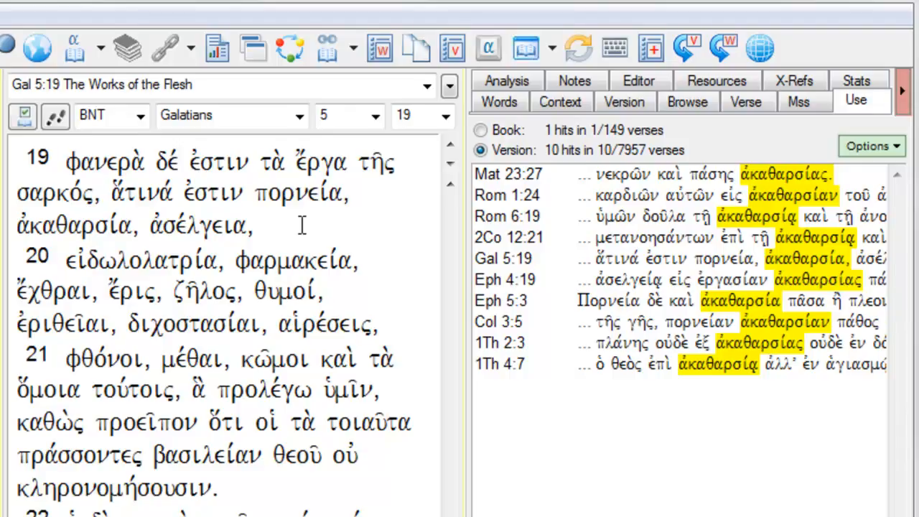
{"action": "left_click", "coordinate": [199, 225]}
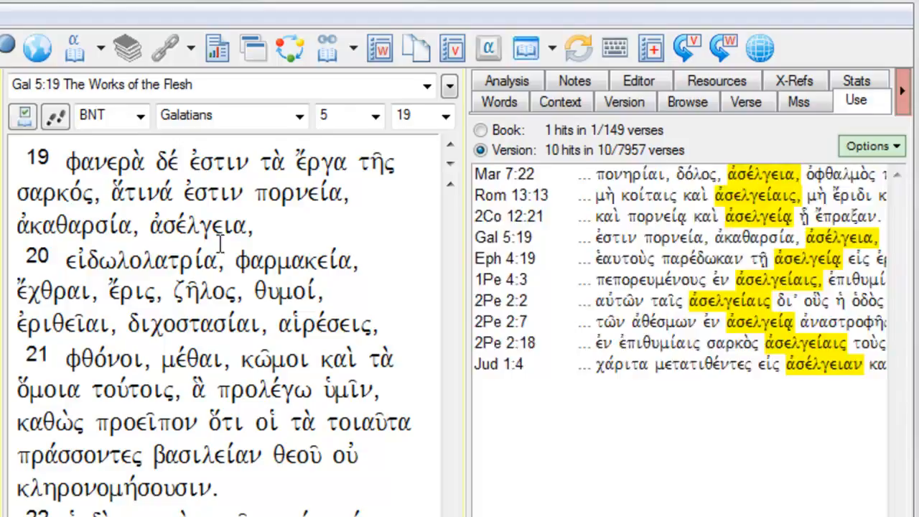
{"action": "left_click", "coordinate": [143, 259]}
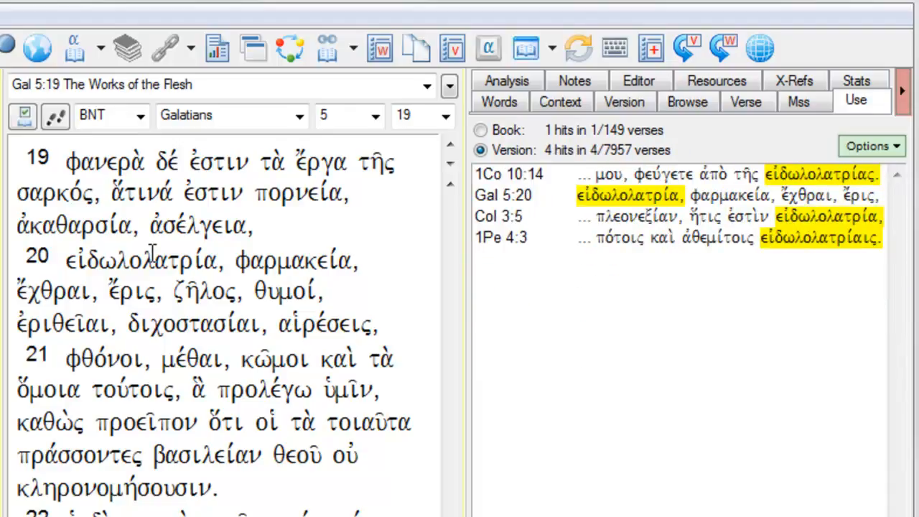
{"action": "left_click", "coordinate": [291, 259]}
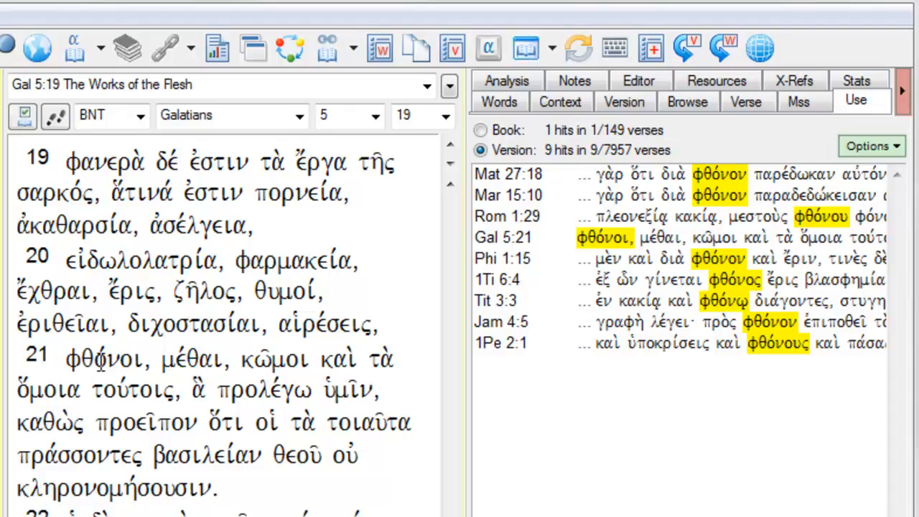
Step: List the 18 verses using θυμοί, then run a Search on Lemma for it
{"action": "left_click", "coordinate": [280, 291]}
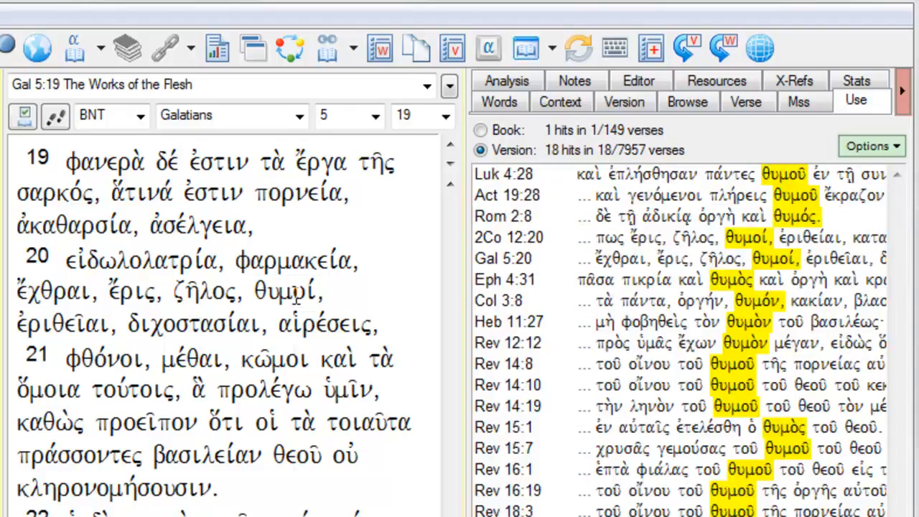
{"action": "right_click", "coordinate": [286, 291]}
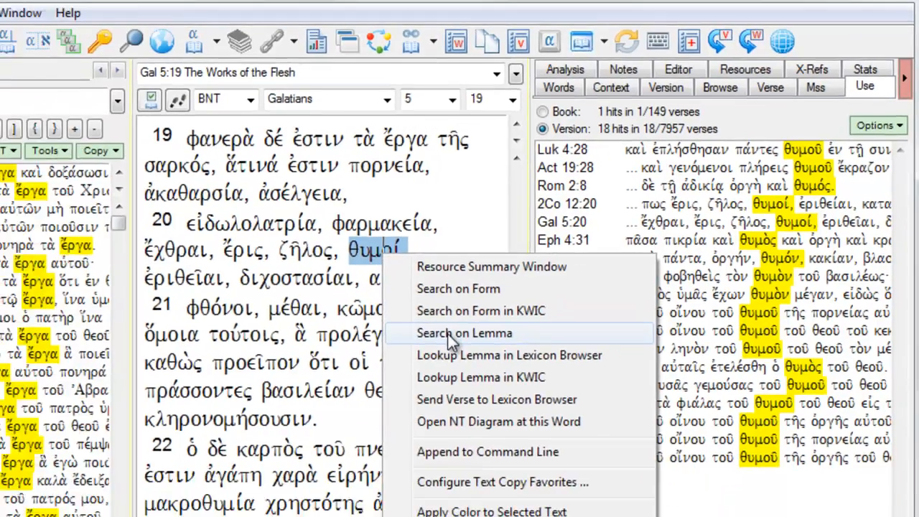
{"action": "left_click", "coordinate": [465, 333]}
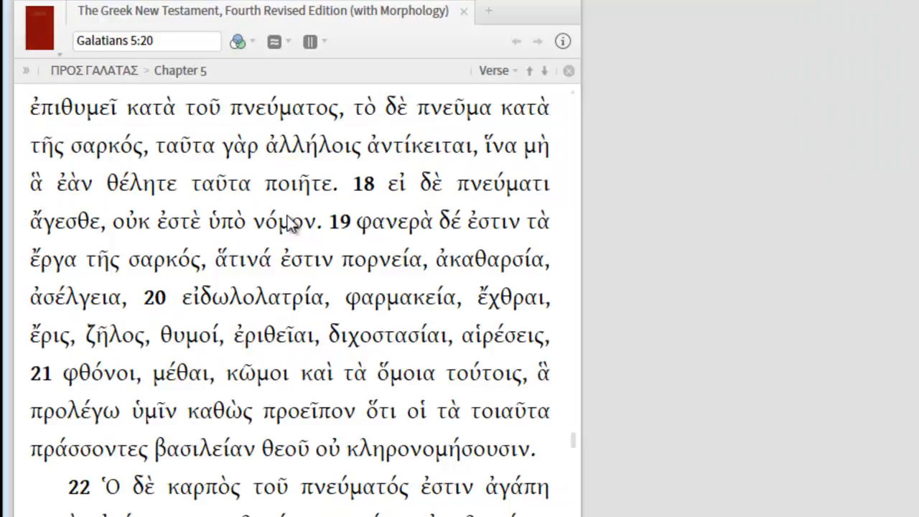
{"action": "mouse_move", "coordinate": [387, 302]}
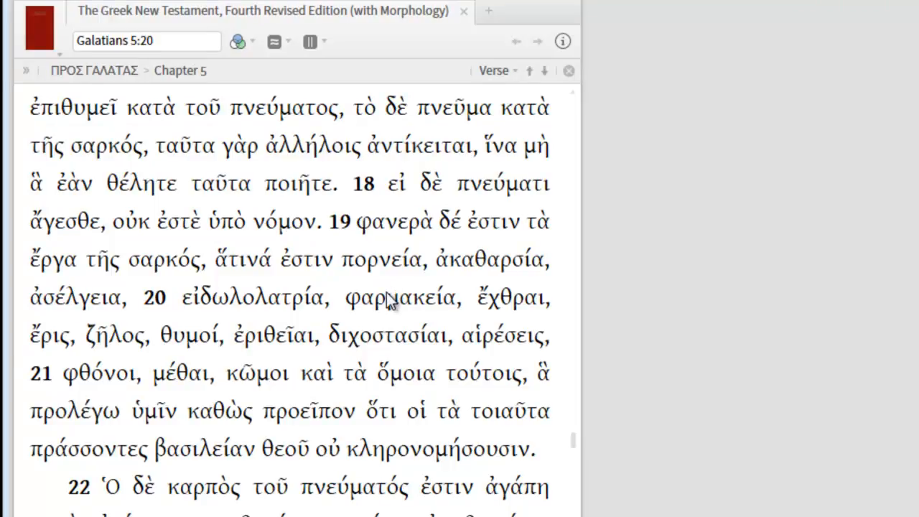
Step: Search UBS4 for lemma φαρμακεία, finding Galatians 5:20 and Revelation 18:23
{"action": "left_click", "coordinate": [385, 298]}
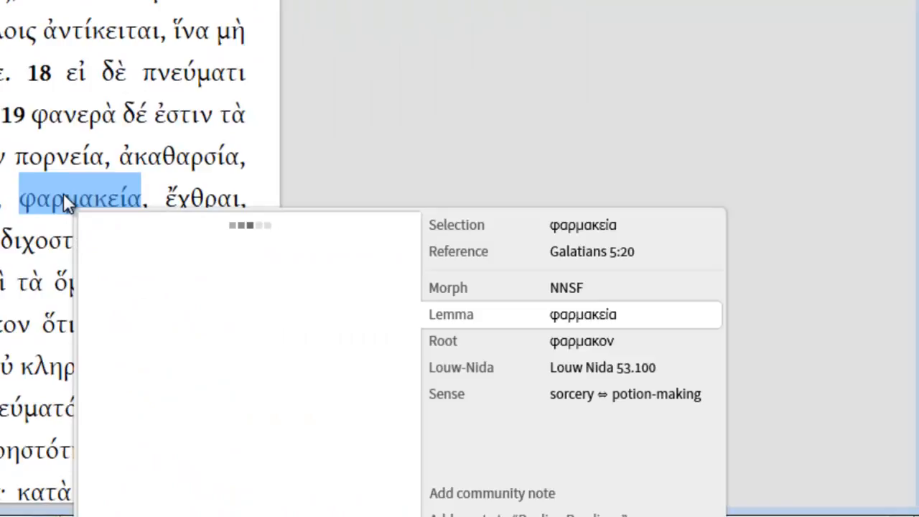
{"action": "mouse_move", "coordinate": [523, 314]}
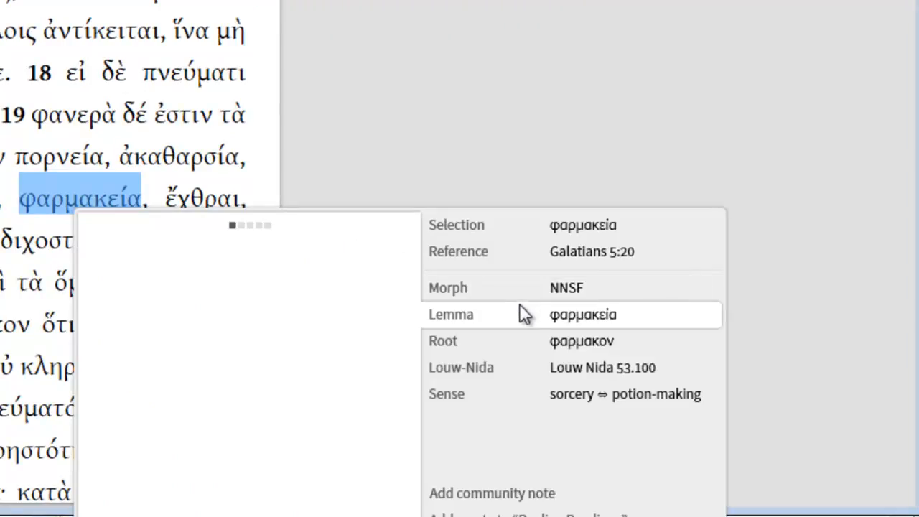
{"action": "mouse_move", "coordinate": [578, 323]}
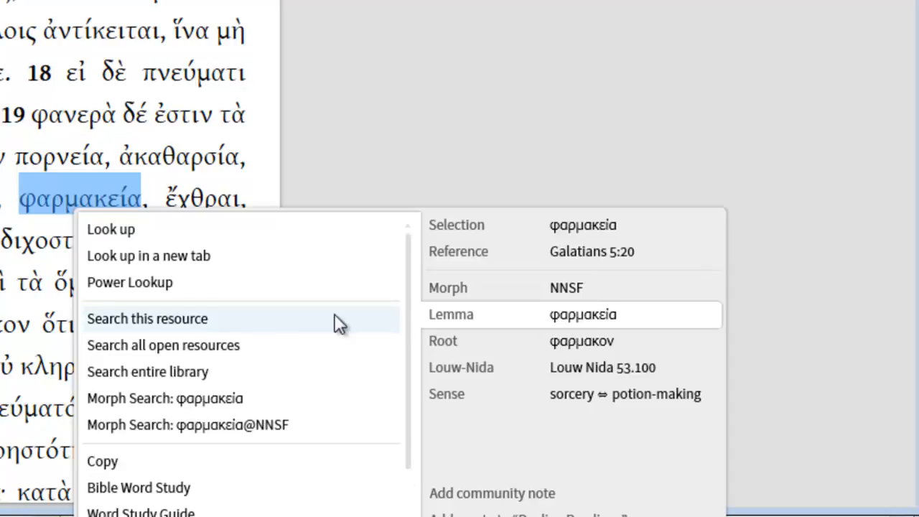
{"action": "left_click", "coordinate": [146, 318]}
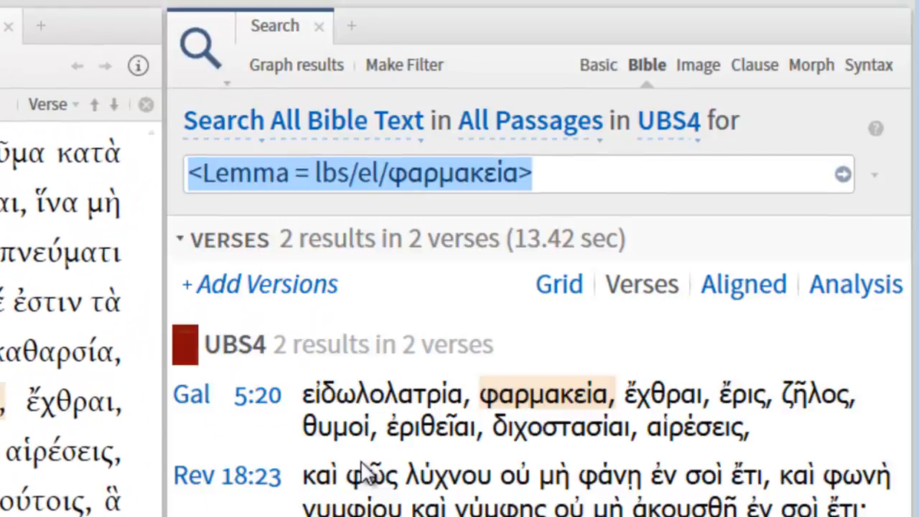
{"action": "mouse_move", "coordinate": [373, 363]}
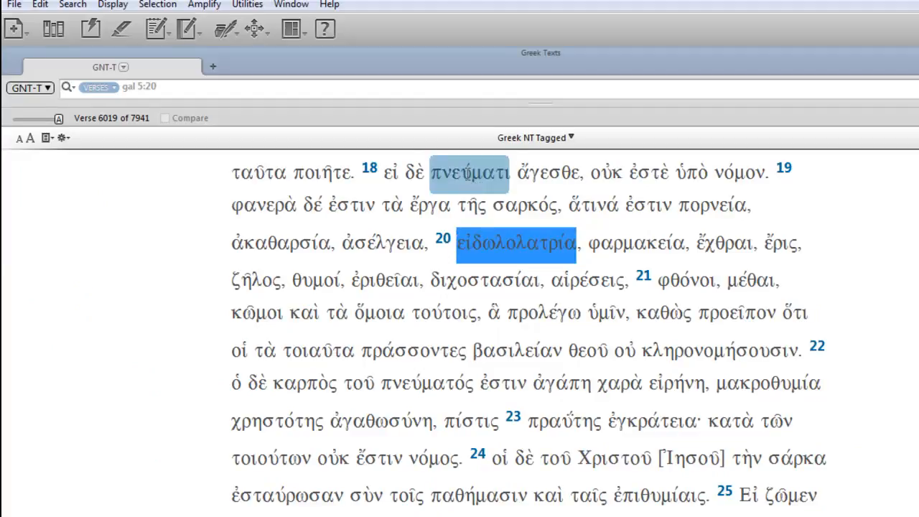
{"action": "right_click", "coordinate": [468, 174]}
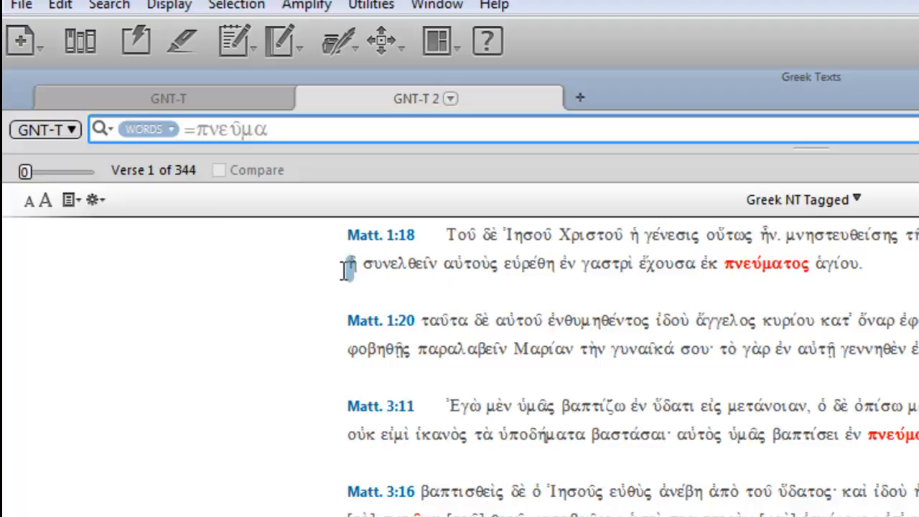
{"action": "mouse_move", "coordinate": [190, 212]}
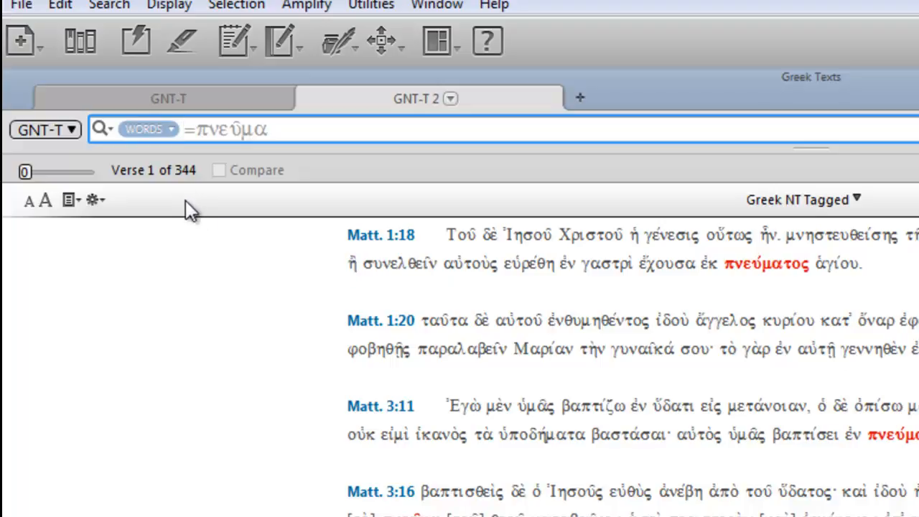
{"action": "mouse_move", "coordinate": [183, 201]}
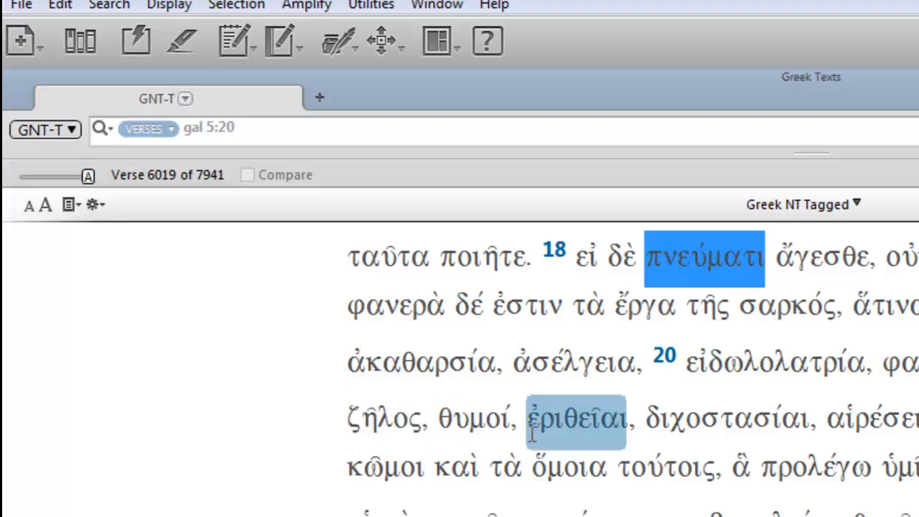
{"action": "right_click", "coordinate": [575, 419]}
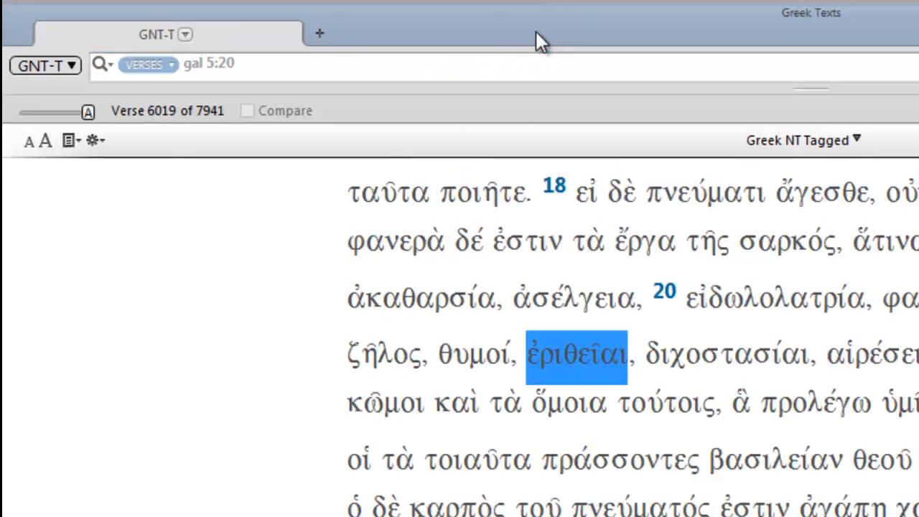
Step: Search the lemma ἀγαθωσύνη from Galatians 5:22, listing its 4 verses
{"action": "scroll", "scroll_direction": "down", "scroll_amount": 3}
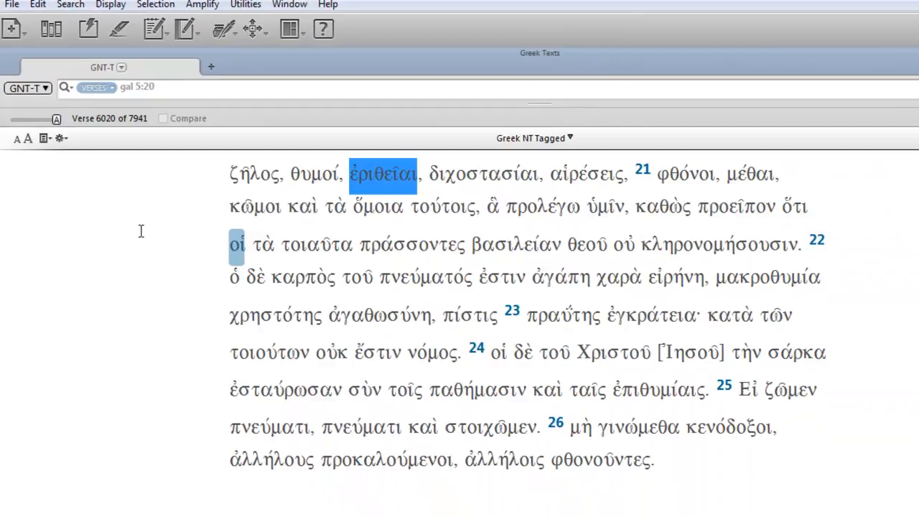
{"action": "left_click", "coordinate": [559, 277]}
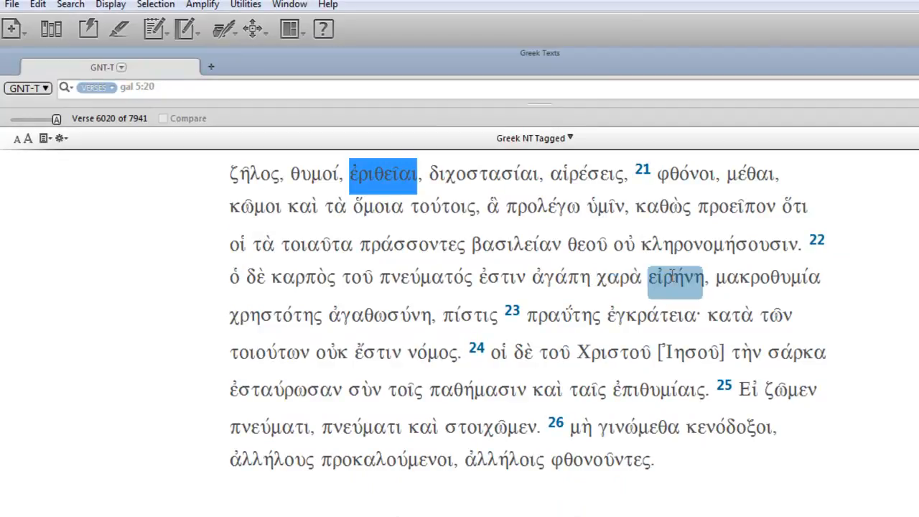
{"action": "left_click", "coordinate": [766, 277]}
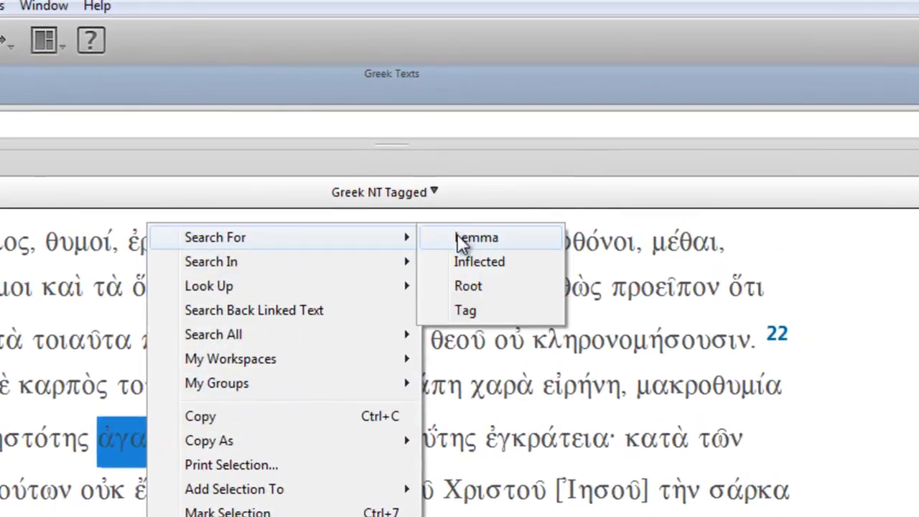
{"action": "left_click", "coordinate": [475, 236]}
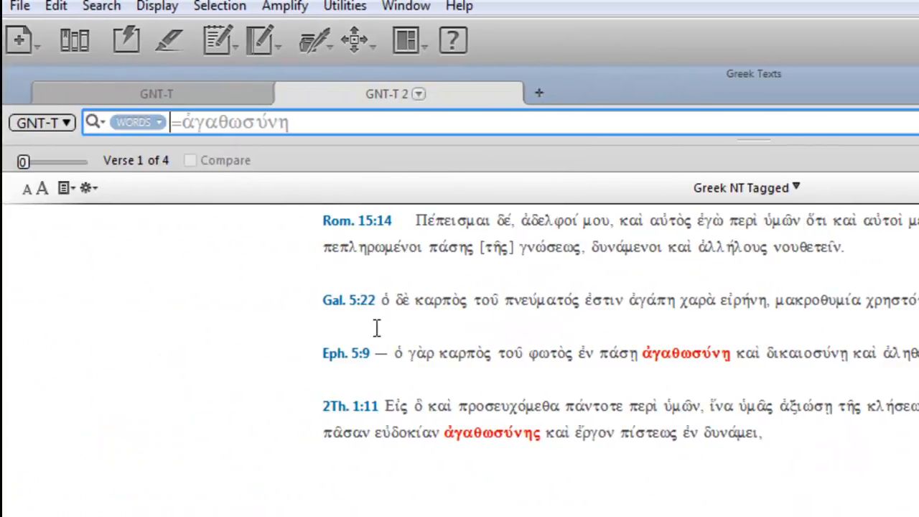
{"action": "mouse_move", "coordinate": [240, 327]}
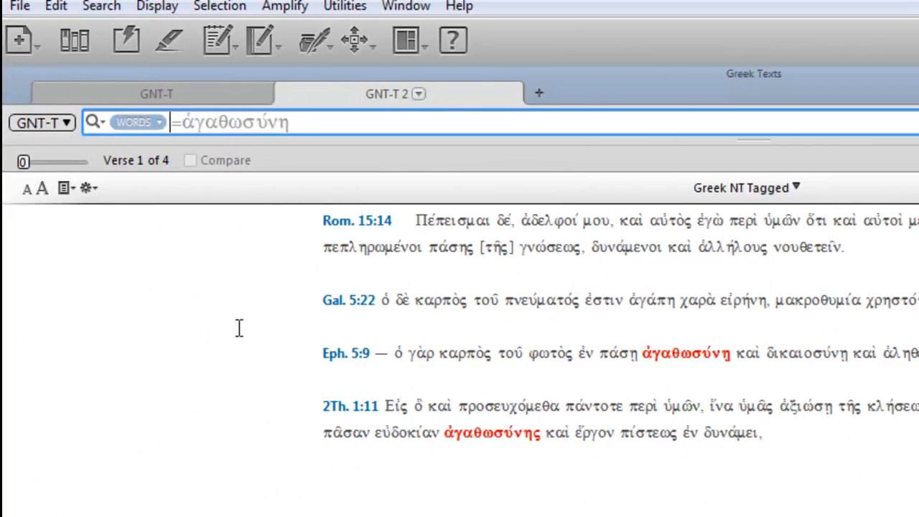
{"action": "mouse_move", "coordinate": [502, 94]}
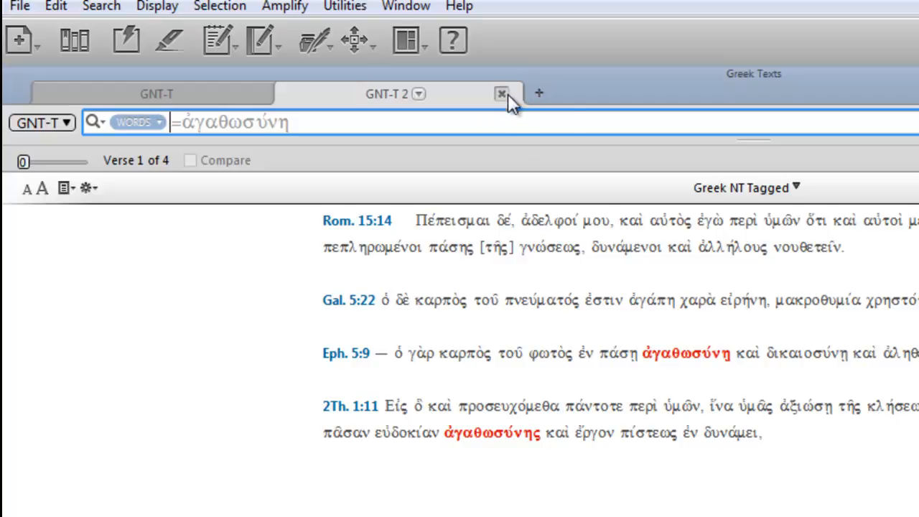